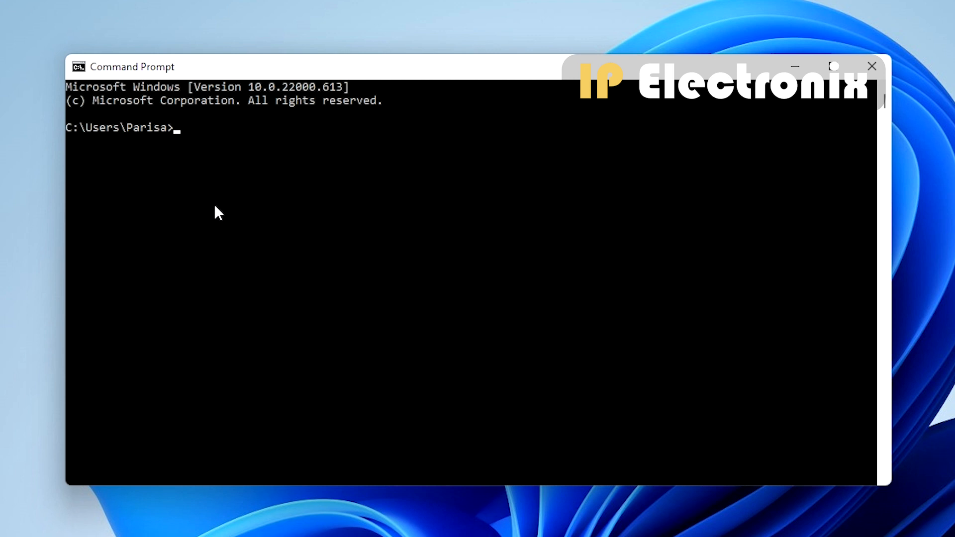
Ping the converter at 192.168.1.100 from Command Prompt, getting four replies with 0% loss
{"action": "type", "text": "ping"}
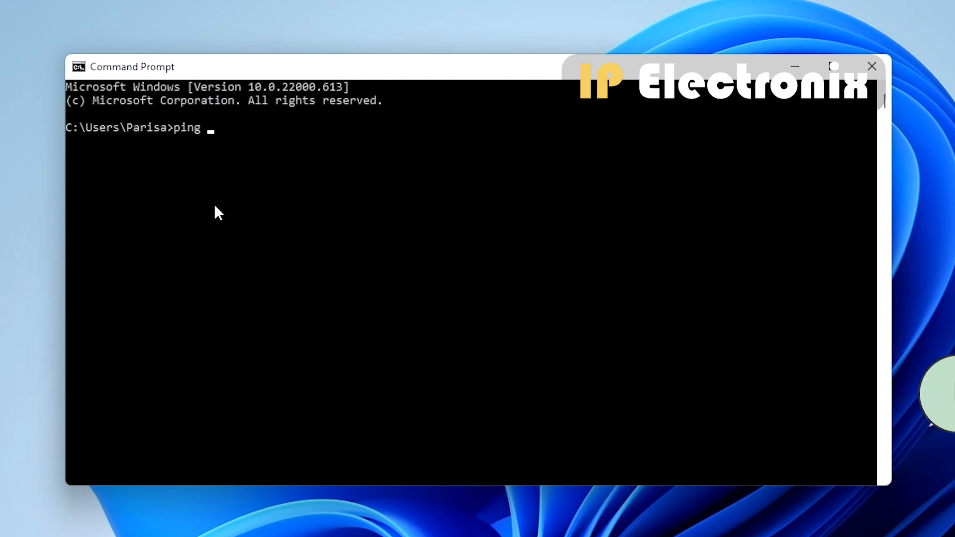
{"action": "type", "text": "192.1"}
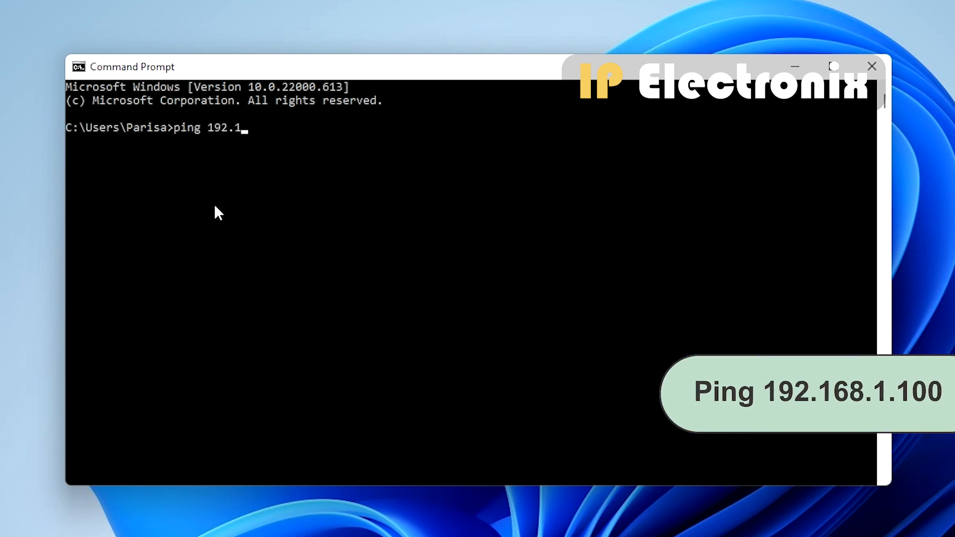
{"action": "type", "text": "68.1.100"}
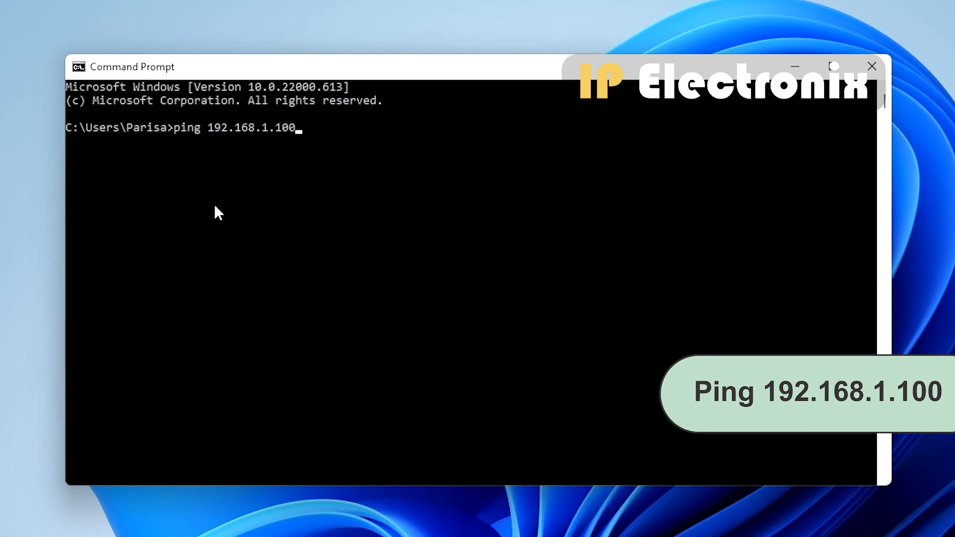
{"action": "key", "text": "enter"}
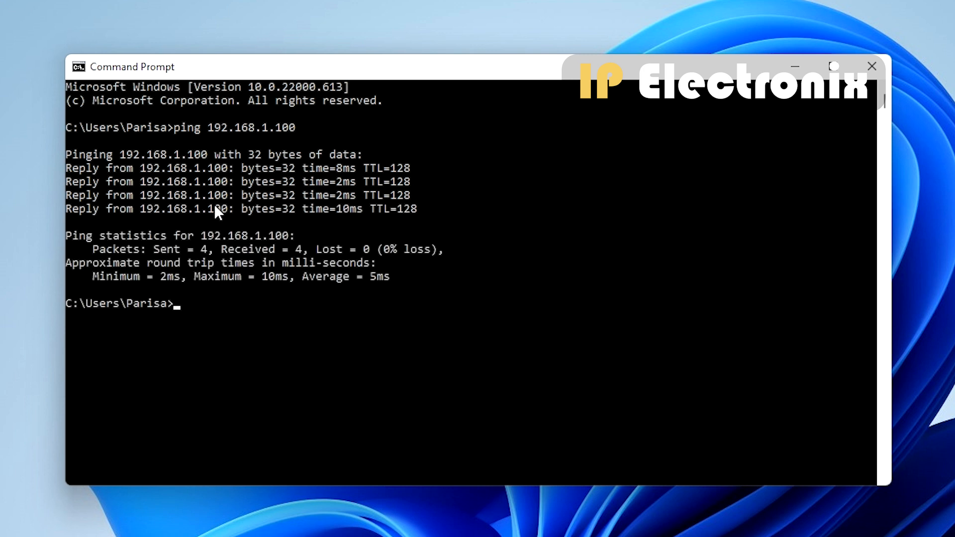
{"action": "mouse_move", "coordinate": [110, 257]}
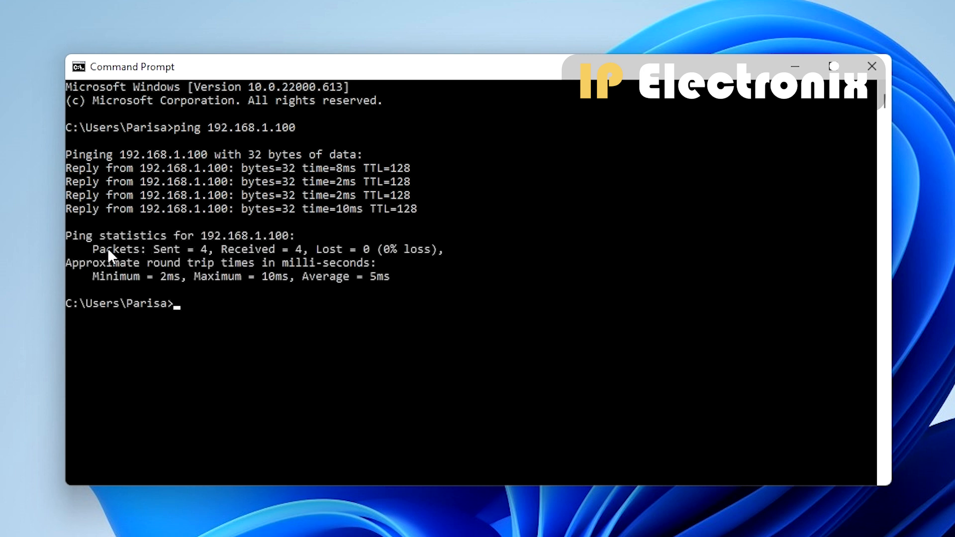
{"action": "mouse_move", "coordinate": [275, 258]}
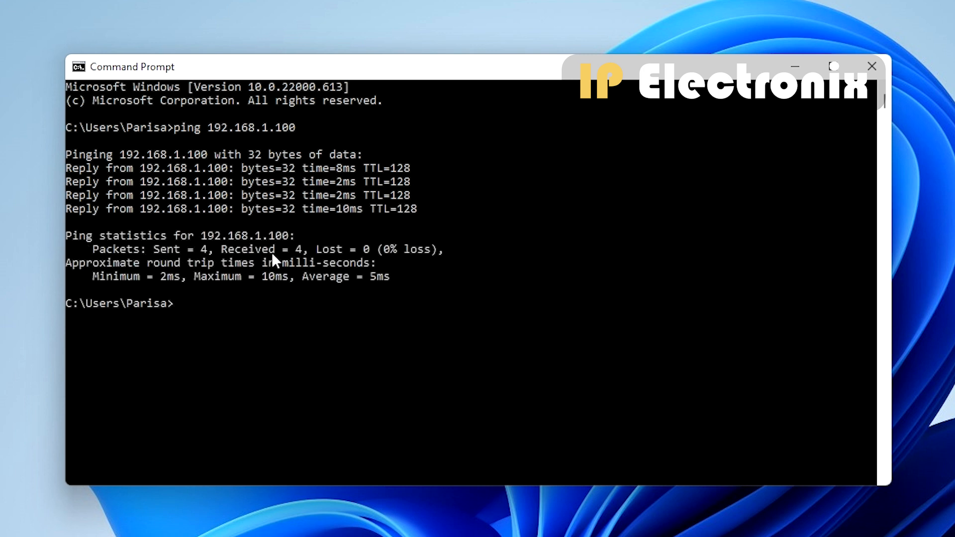
{"action": "mouse_move", "coordinate": [266, 251]}
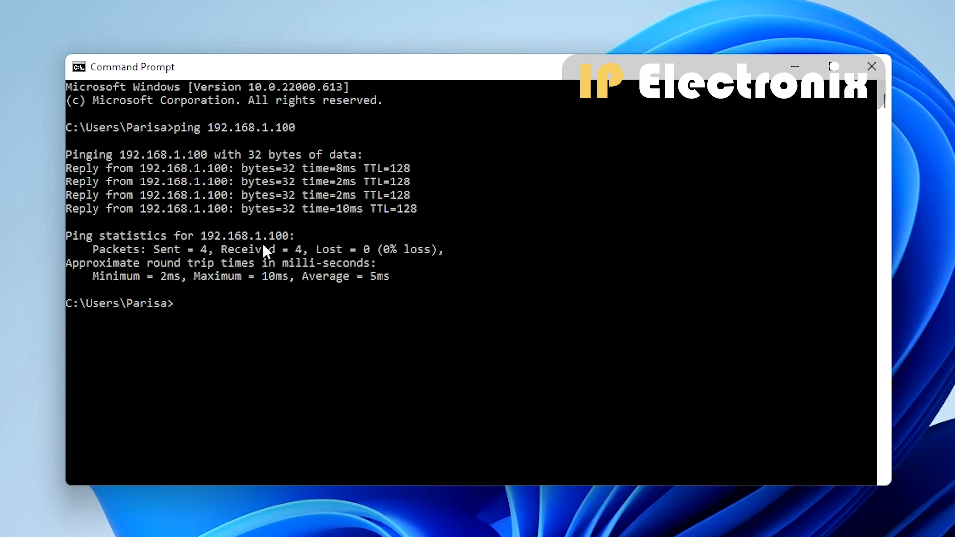
{"action": "mouse_move", "coordinate": [460, 256]}
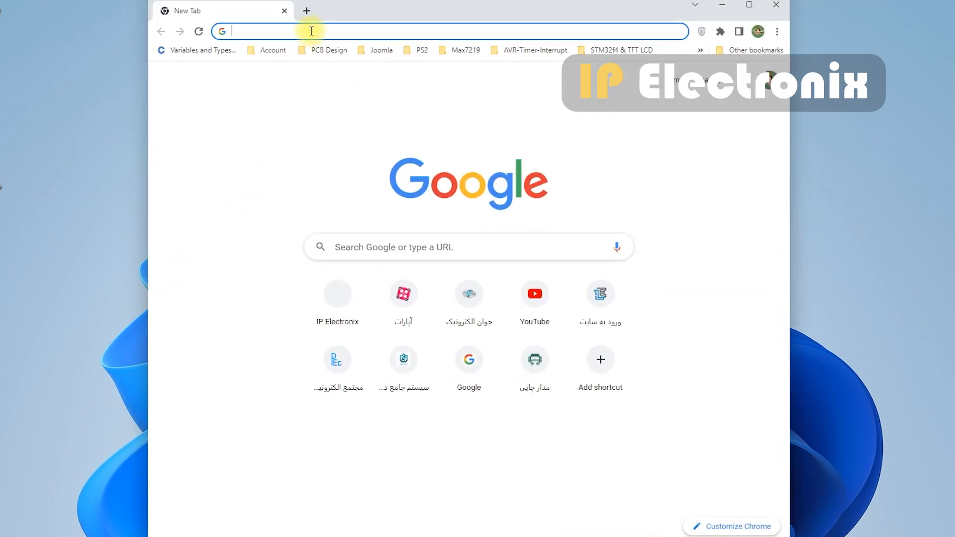
Sign in to the converter's web configuration at 192.168.1.100 as admin
{"action": "type", "text": "192.168.1.100"}
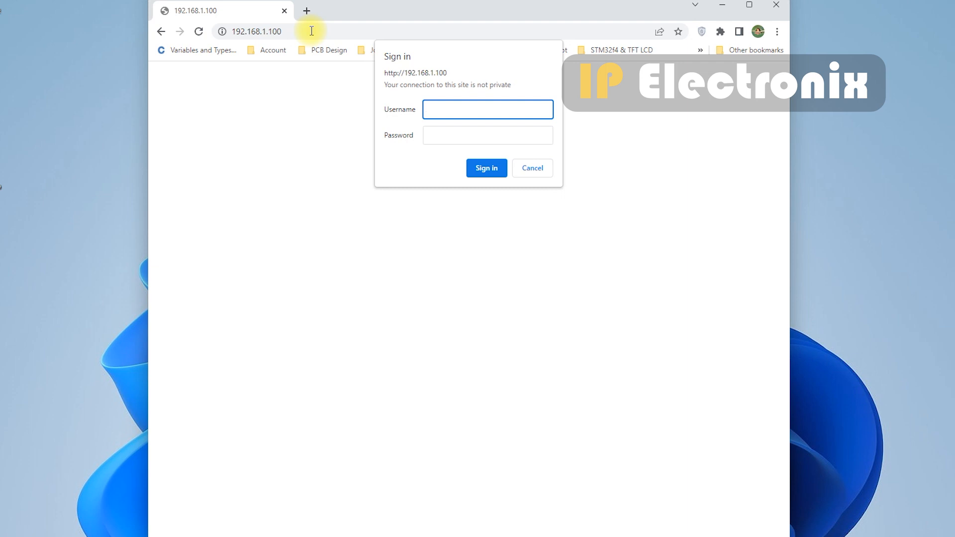
{"action": "type", "text": "admin"}
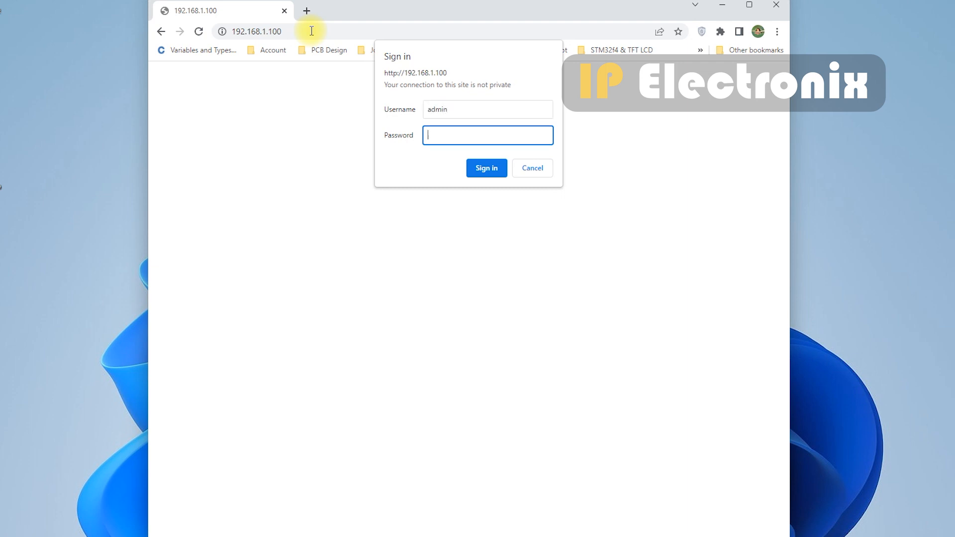
{"action": "left_click", "coordinate": [486, 167]}
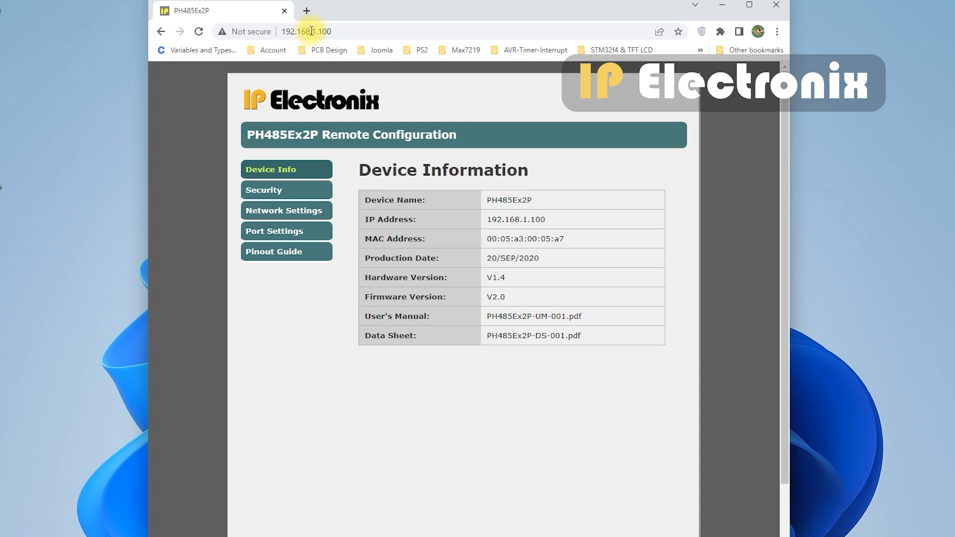
{"action": "mouse_move", "coordinate": [257, 103]}
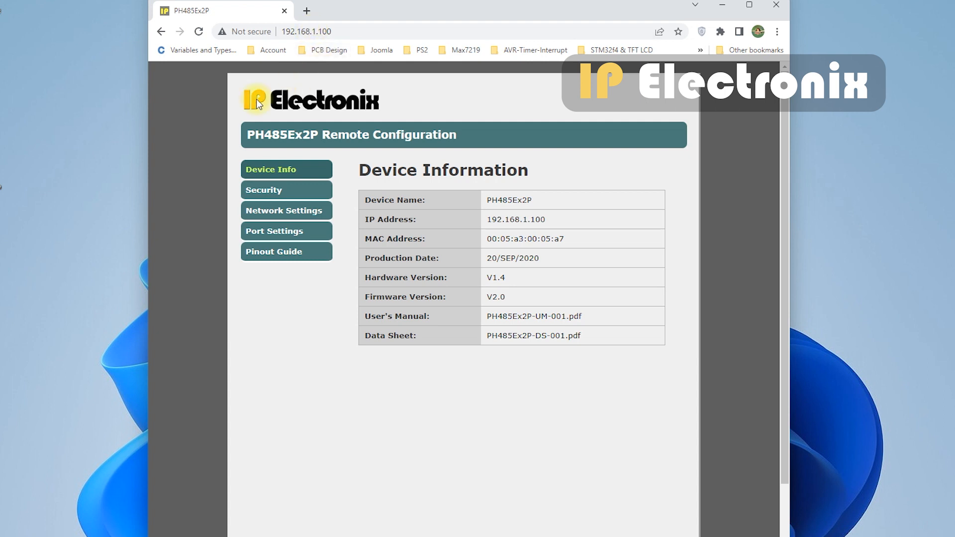
{"action": "mouse_move", "coordinate": [222, 206]}
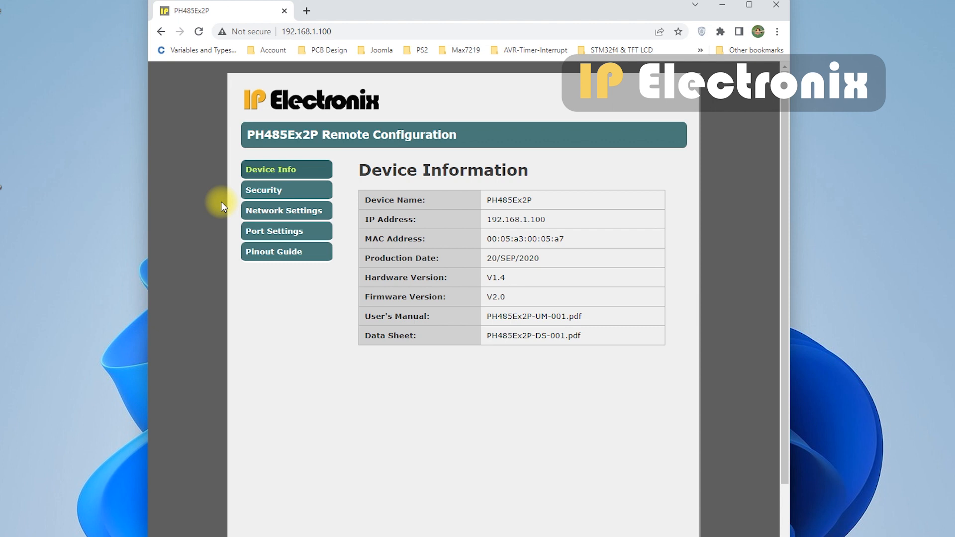
{"action": "mouse_move", "coordinate": [415, 199]}
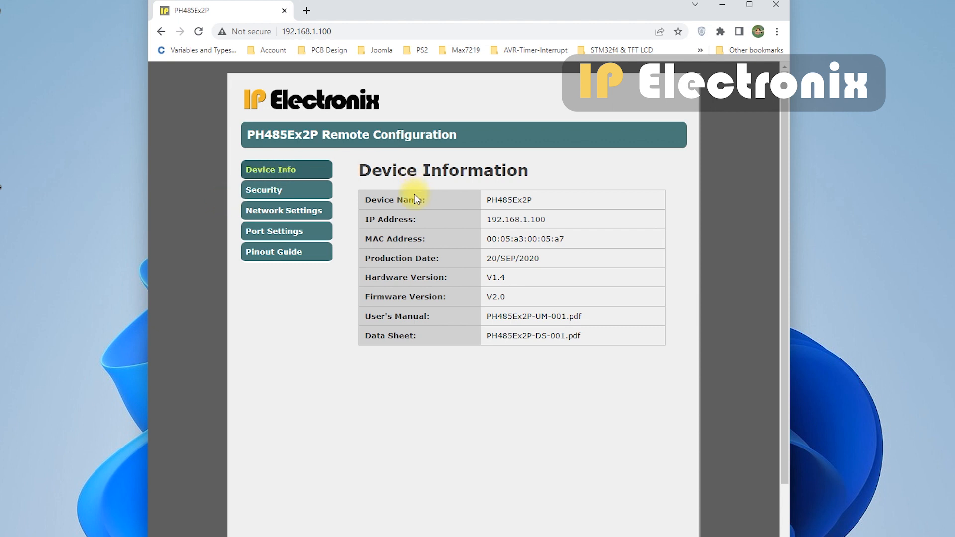
{"action": "mouse_move", "coordinate": [451, 248]}
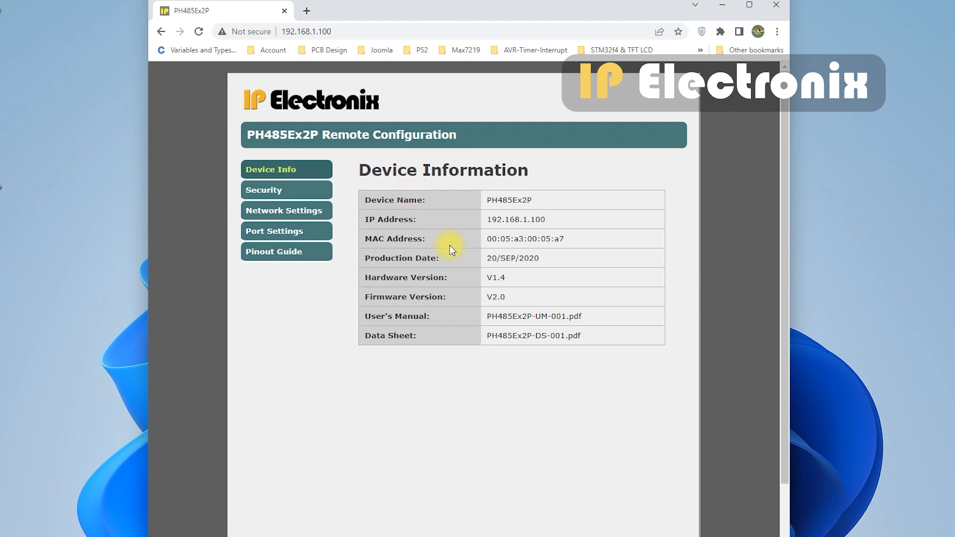
{"action": "mouse_move", "coordinate": [451, 306]}
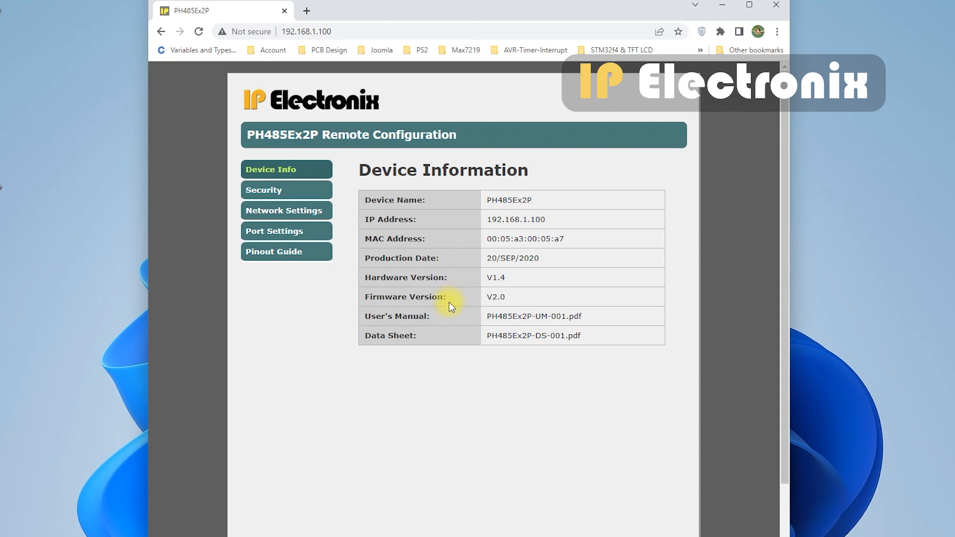
Review the Security, Network and Port Settings pages, then show the RS-485/422 DB9 Pinout Guide
{"action": "left_click", "coordinate": [285, 189]}
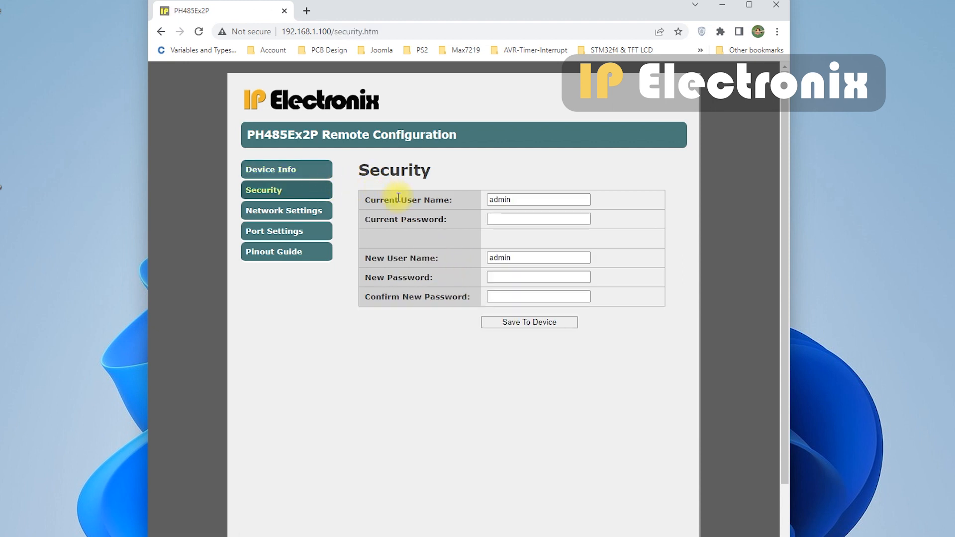
{"action": "left_click", "coordinate": [286, 210]}
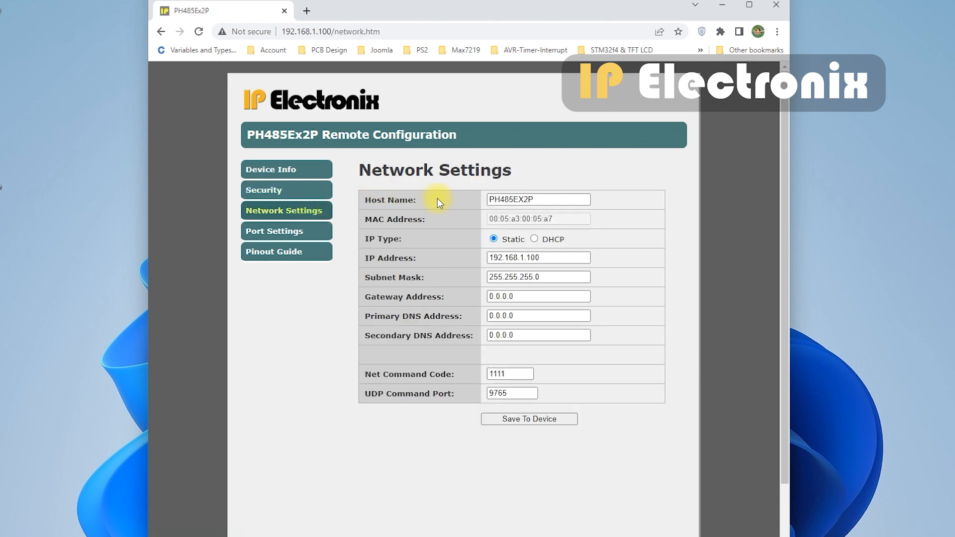
{"action": "mouse_move", "coordinate": [434, 227]}
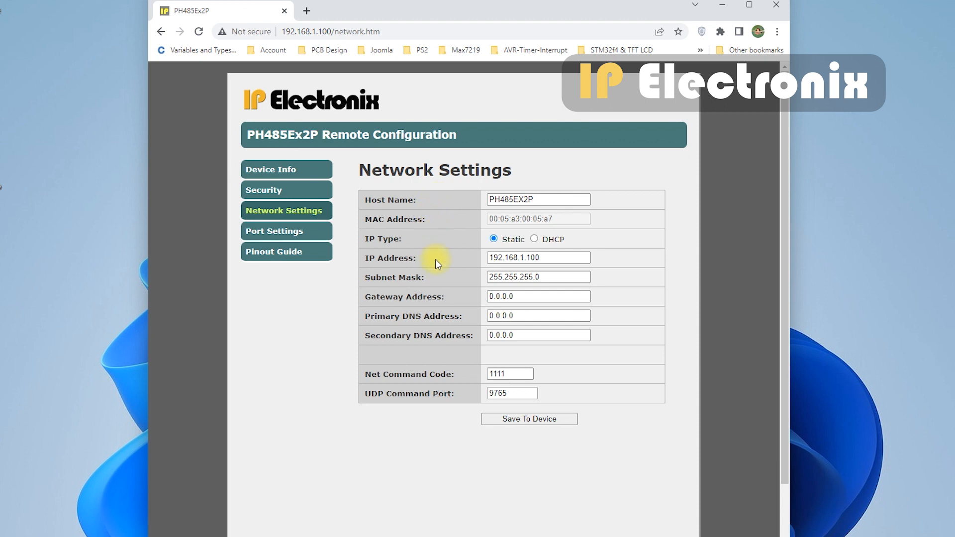
{"action": "mouse_move", "coordinate": [310, 239]}
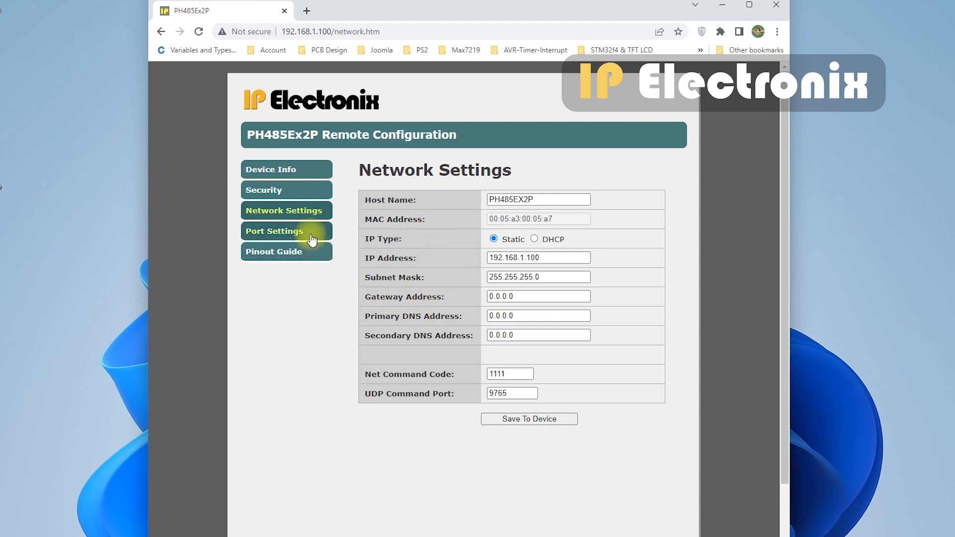
{"action": "left_click", "coordinate": [285, 232]}
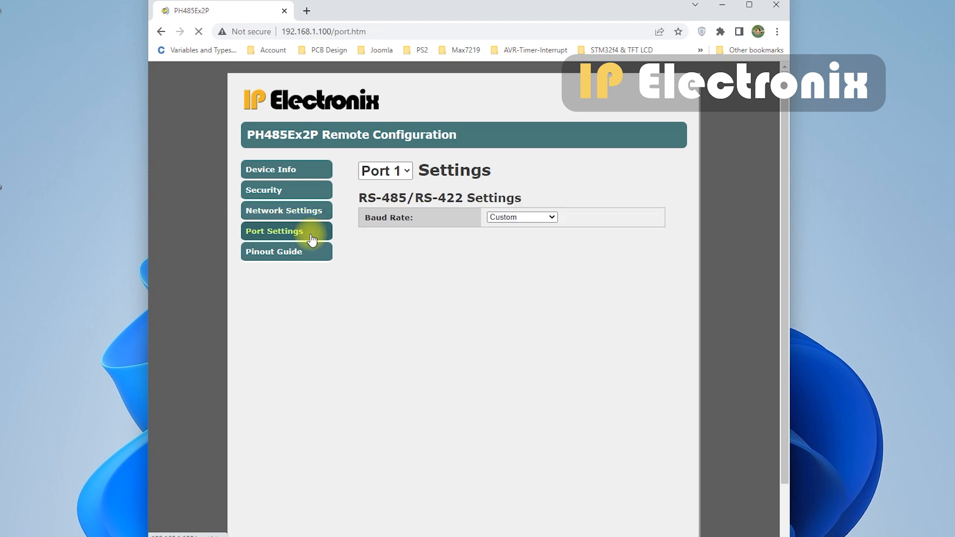
{"action": "left_click", "coordinate": [274, 231]}
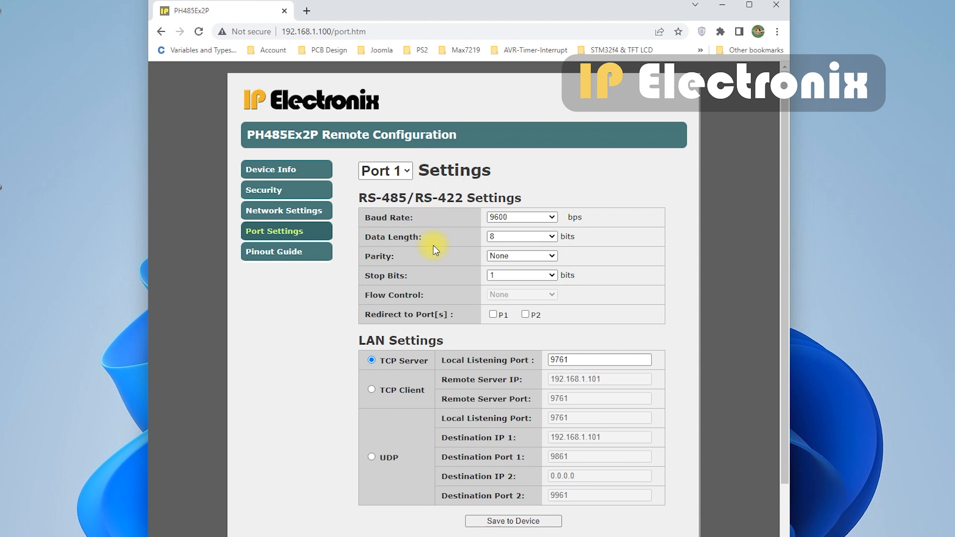
{"action": "mouse_move", "coordinate": [435, 302]}
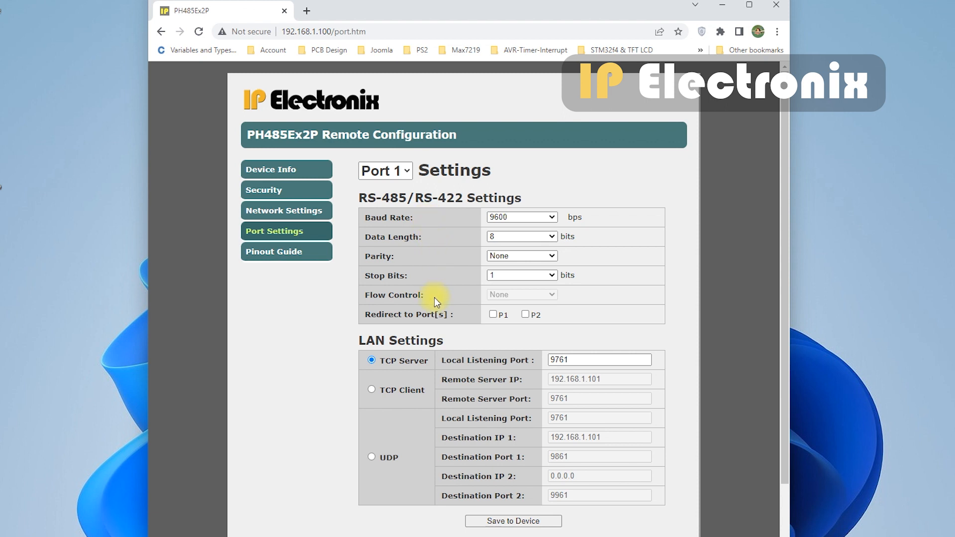
{"action": "mouse_move", "coordinate": [434, 347]}
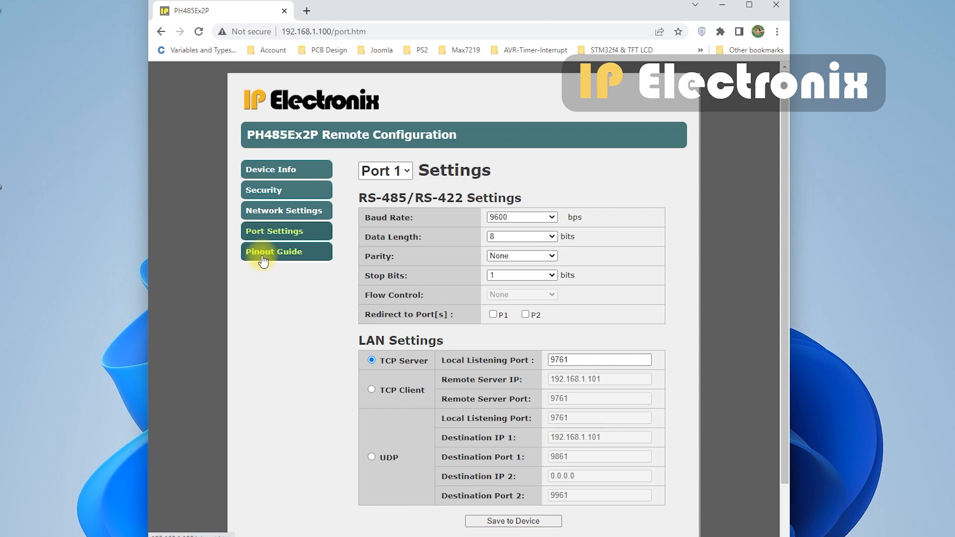
{"action": "left_click", "coordinate": [286, 251]}
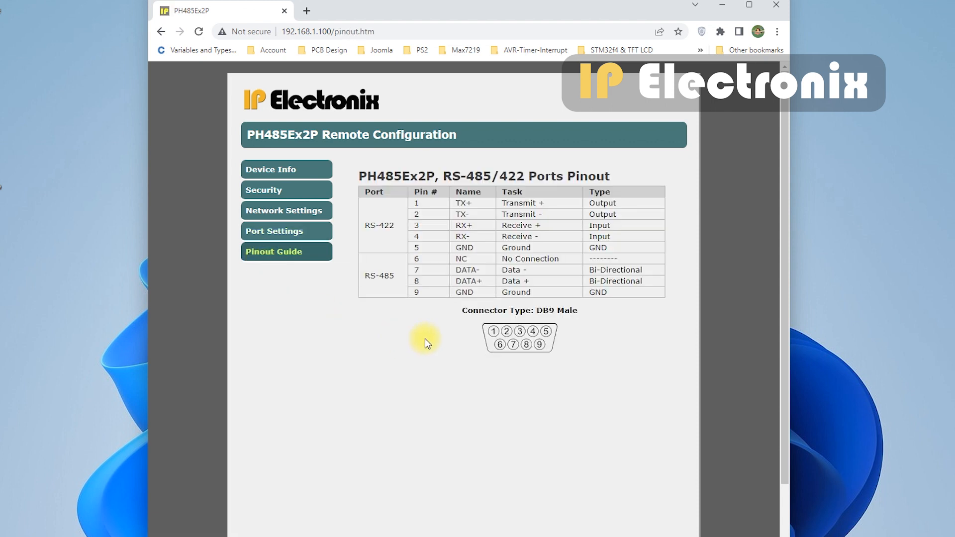
{"action": "mouse_move", "coordinate": [443, 347]}
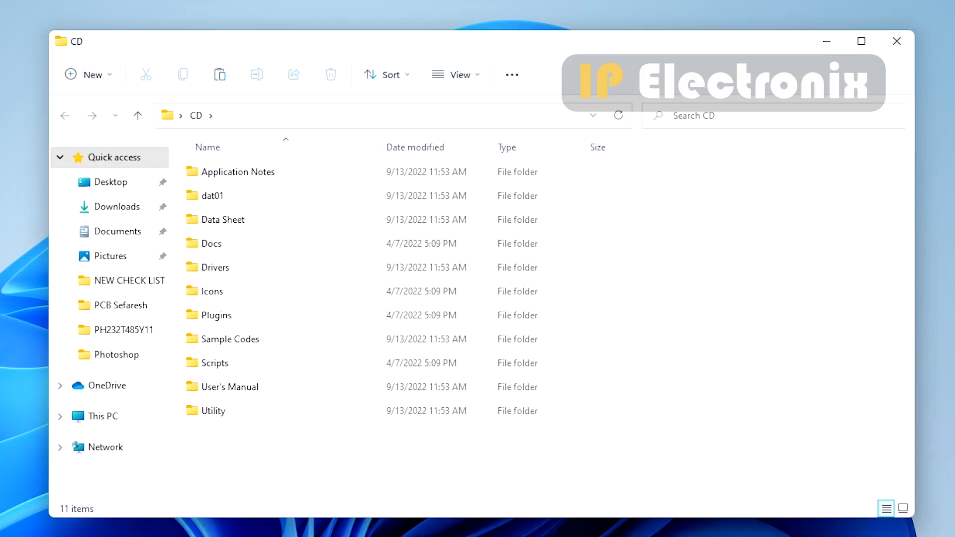
Launch hercules_3-2-8.exe from the CD's Utility\Hercules_3-2-6 folder
{"action": "left_click", "coordinate": [213, 411]}
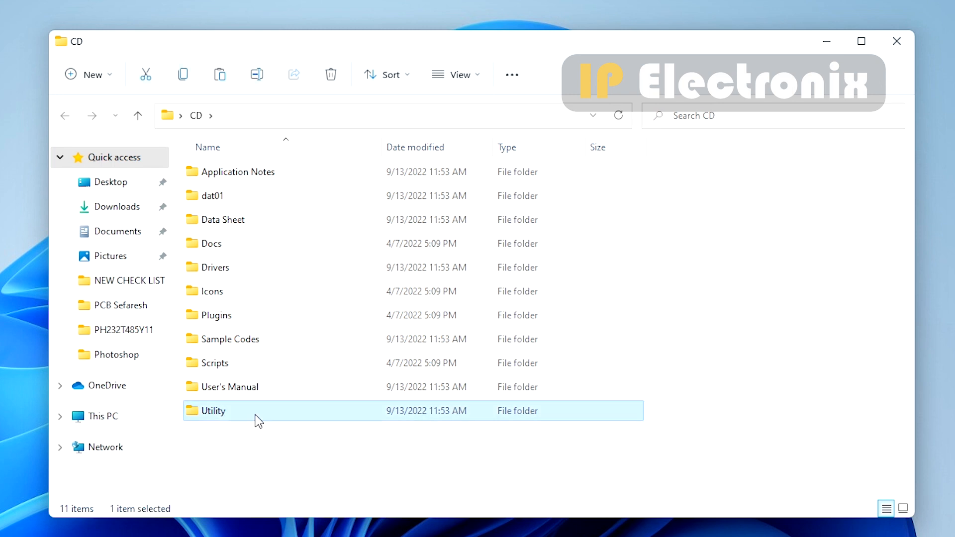
{"action": "double_click", "coordinate": [213, 411]}
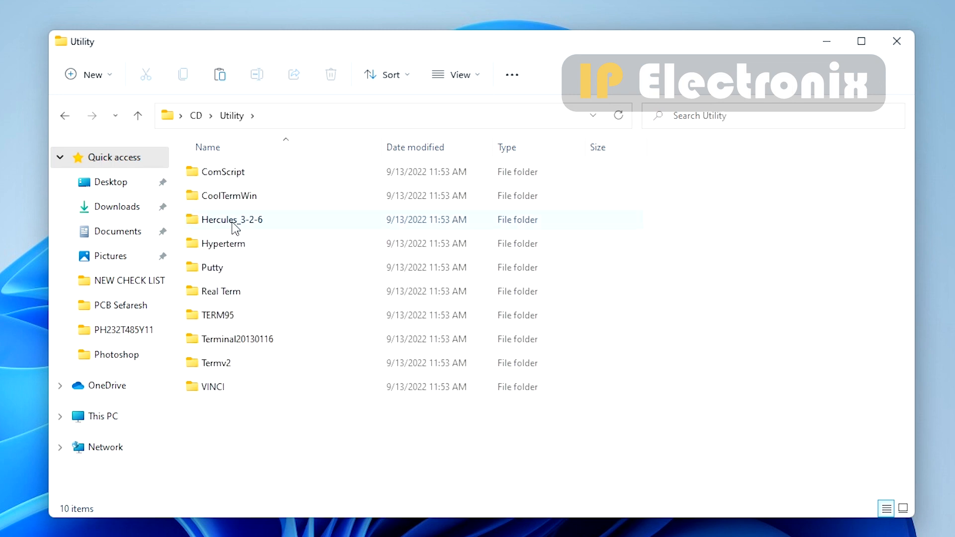
{"action": "double_click", "coordinate": [232, 219]}
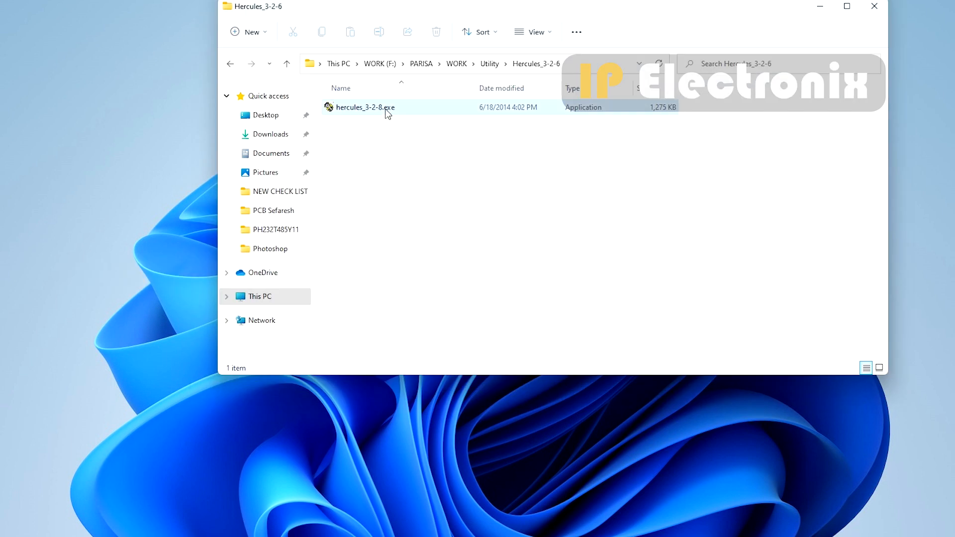
{"action": "double_click", "coordinate": [365, 107]}
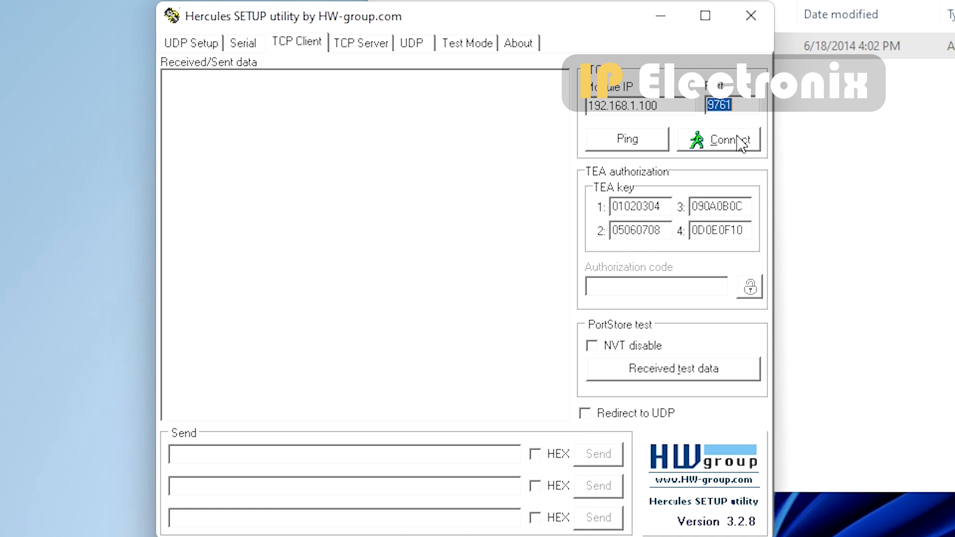
Connect the TCP client to 192.168.1.100 on port 9761
{"action": "left_click", "coordinate": [719, 139]}
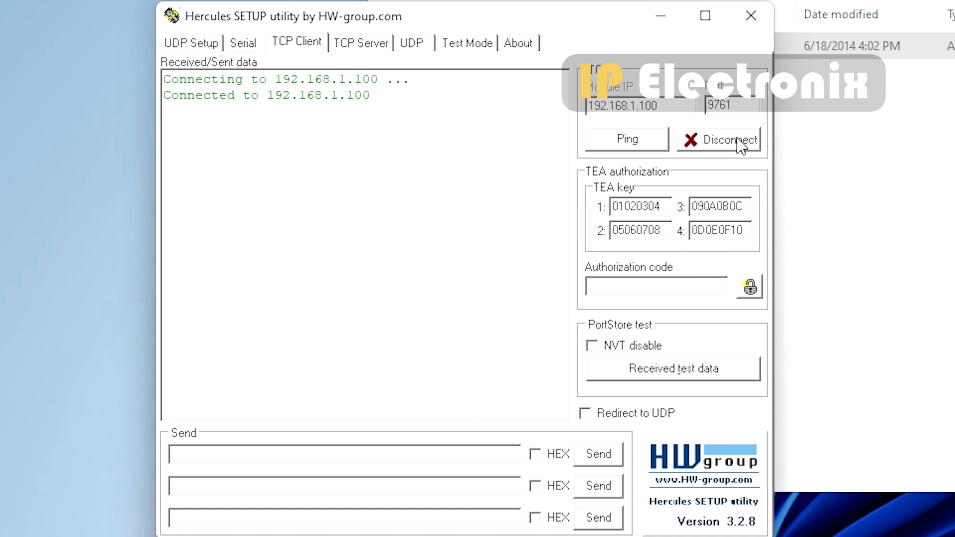
{"action": "left_click", "coordinate": [204, 120]}
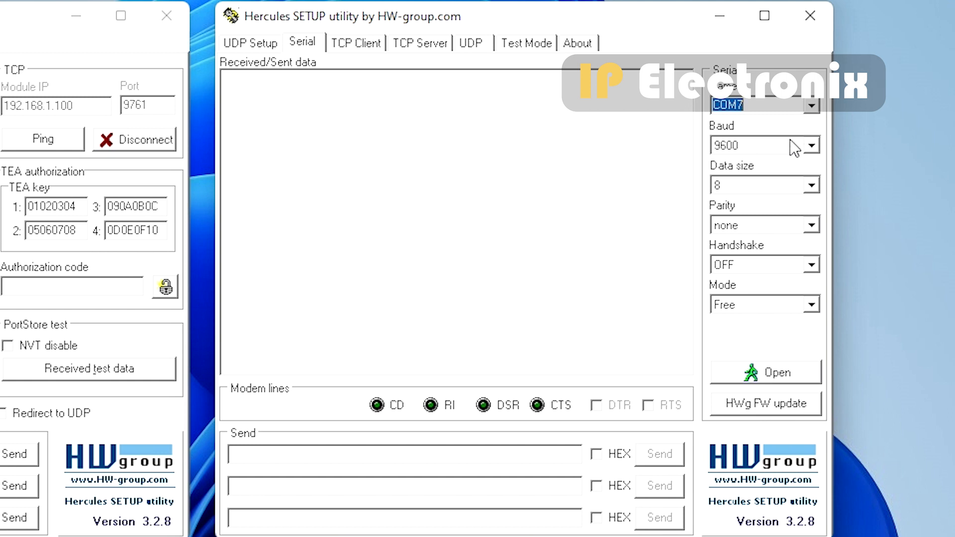
{"action": "mouse_move", "coordinate": [794, 150]}
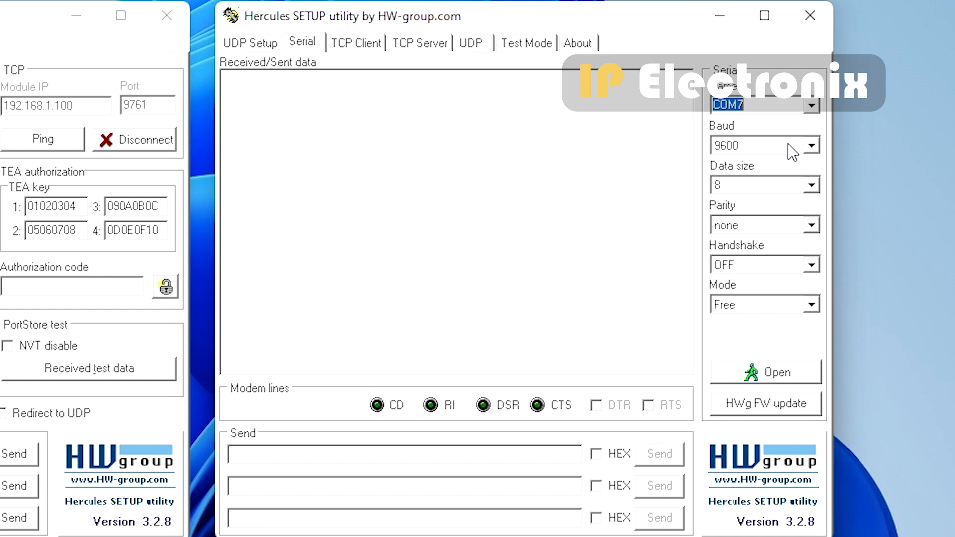
{"action": "mouse_move", "coordinate": [782, 196]}
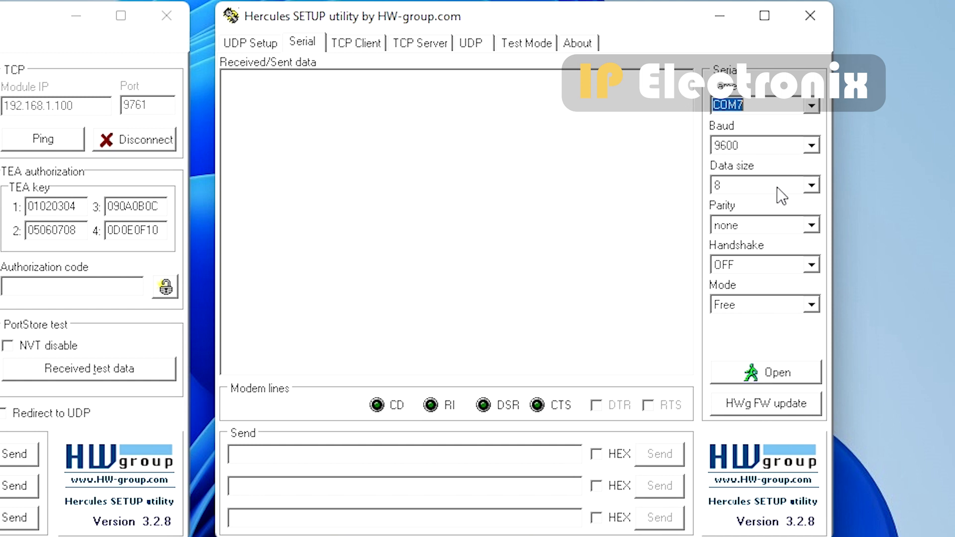
{"action": "mouse_move", "coordinate": [774, 239]}
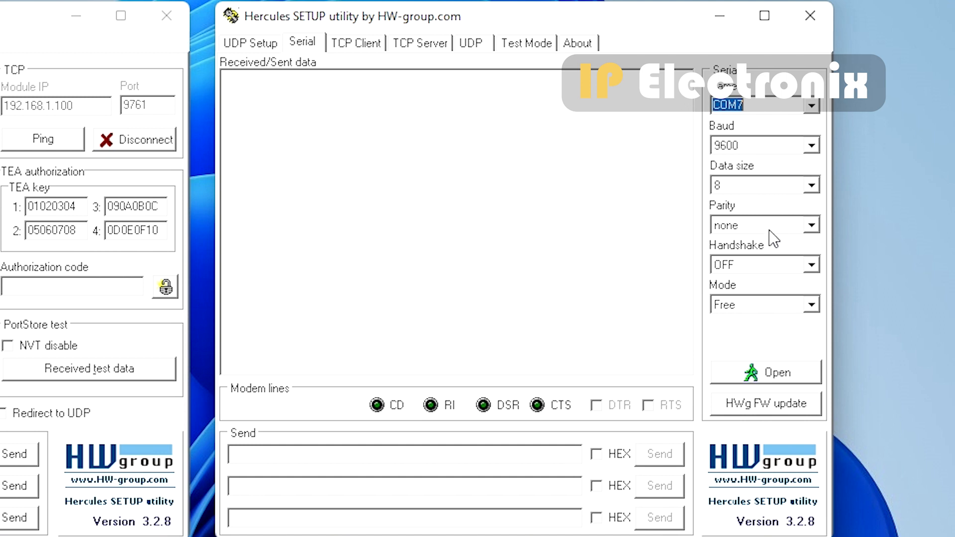
{"action": "mouse_move", "coordinate": [766, 275]}
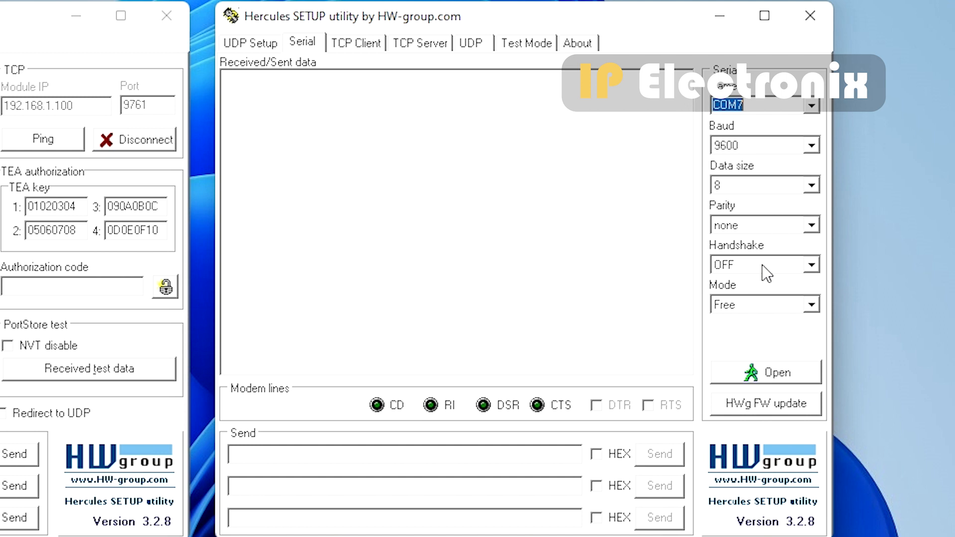
{"action": "mouse_move", "coordinate": [761, 287]}
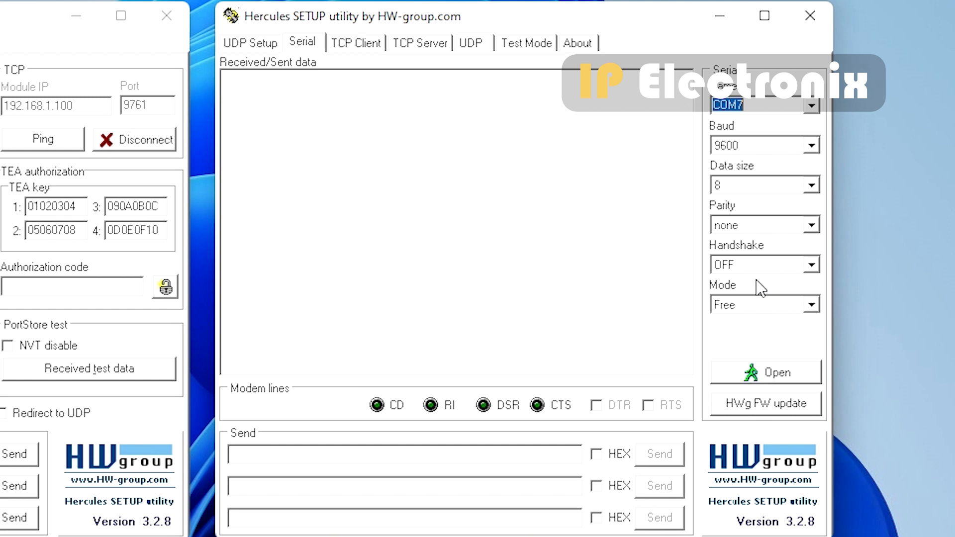
Open COM7 at 9600 baud, 8 data bits, no parity, handshake OFF in the second window
{"action": "left_click", "coordinate": [776, 372]}
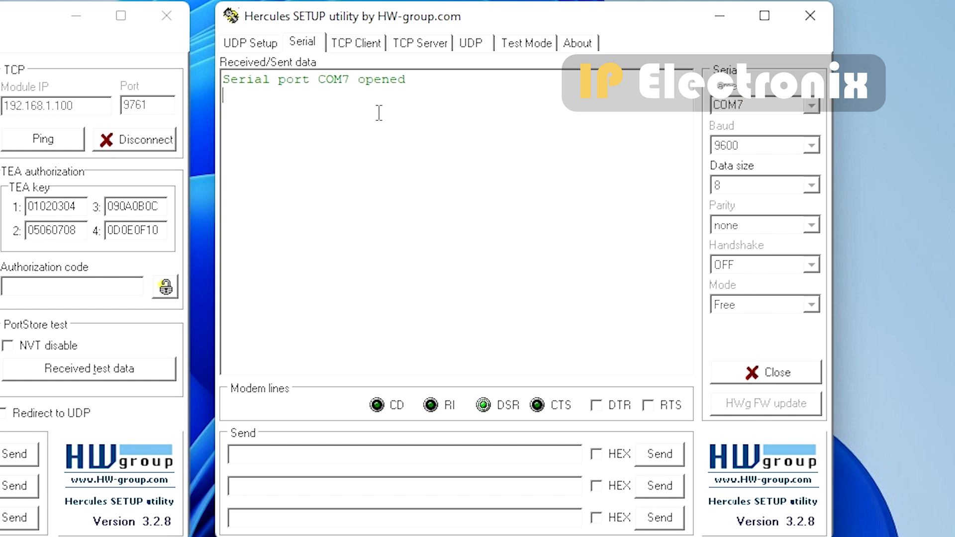
{"action": "mouse_move", "coordinate": [311, 444]}
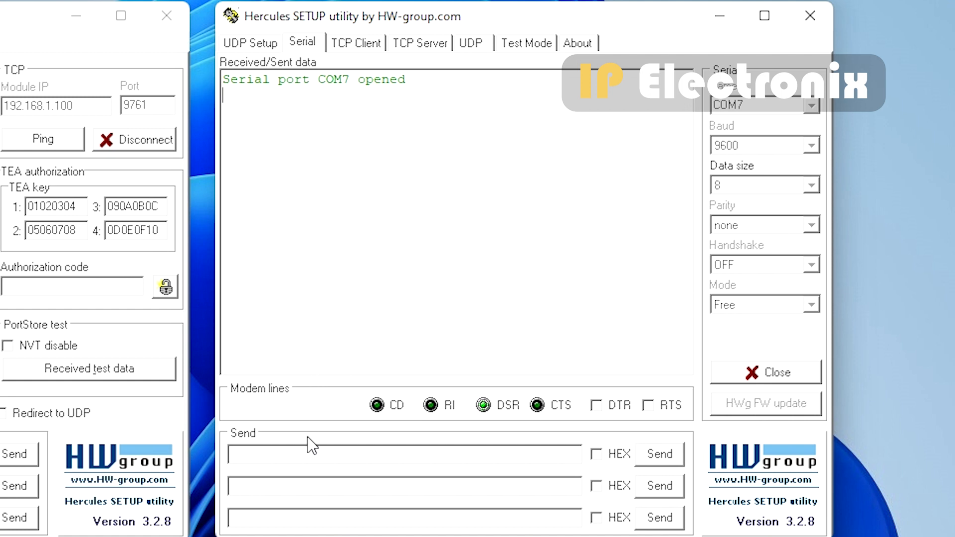
{"action": "mouse_move", "coordinate": [307, 454]}
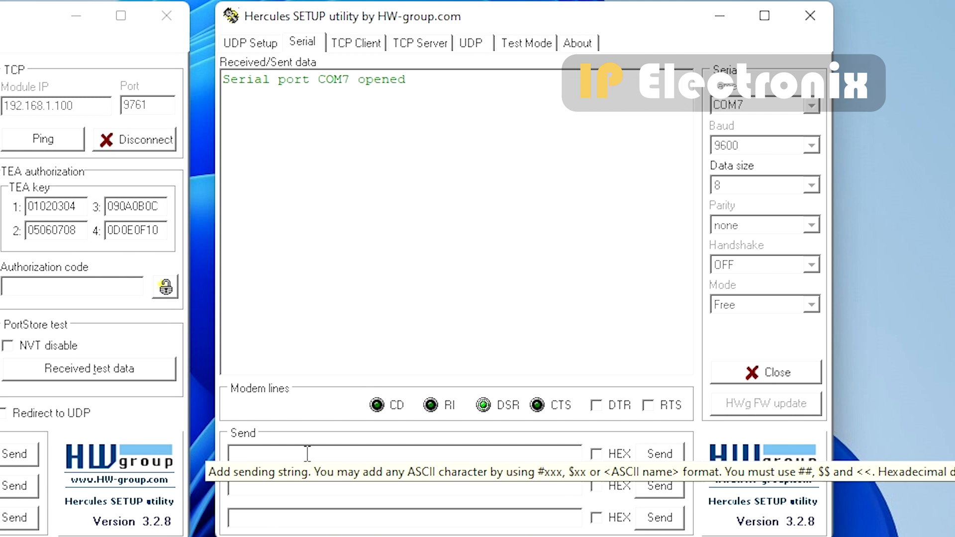
Send 'Testing Data' over COM7 twice so it arrives in the TCP client window
{"action": "type", "text": "Testing Data"}
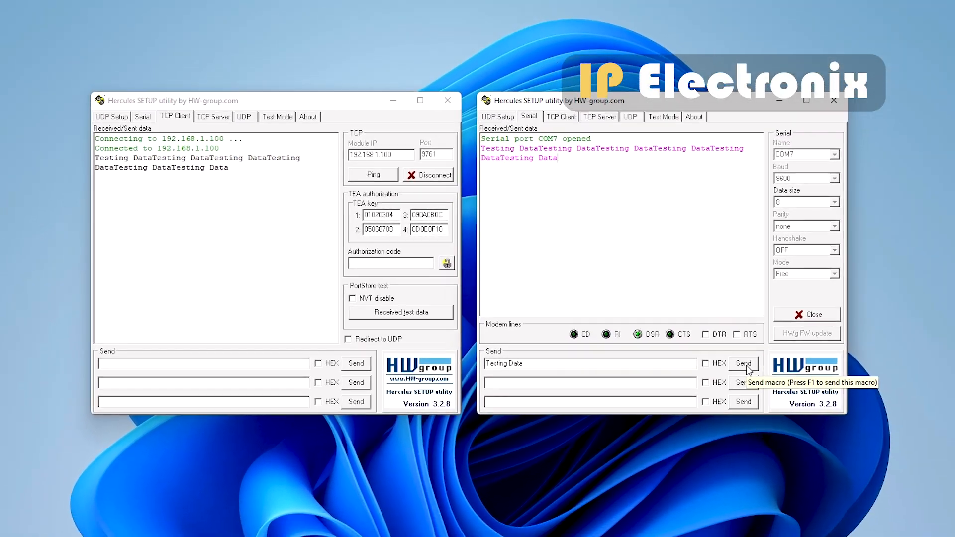
{"action": "left_click", "coordinate": [744, 364]}
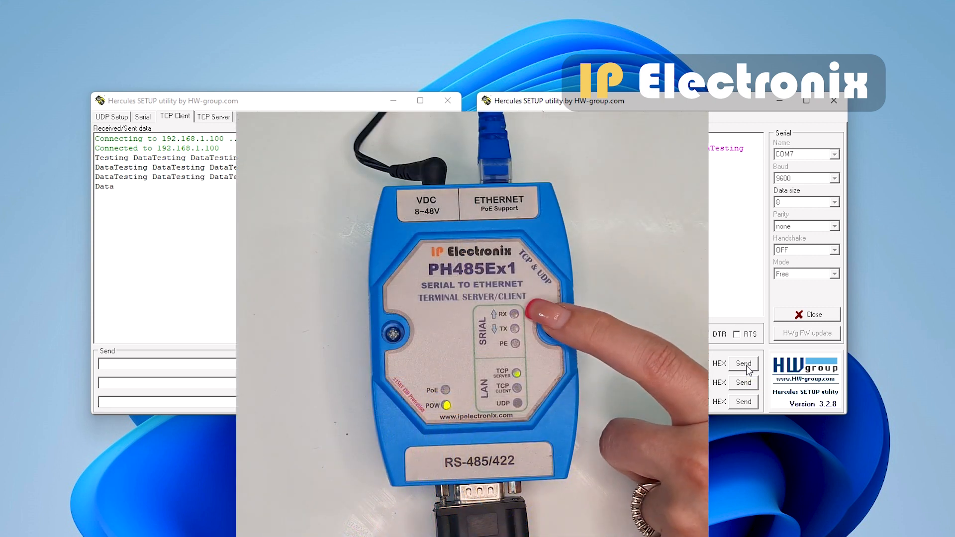
{"action": "left_click", "coordinate": [742, 364]}
{"action": "type", "text": "This data is for test"}
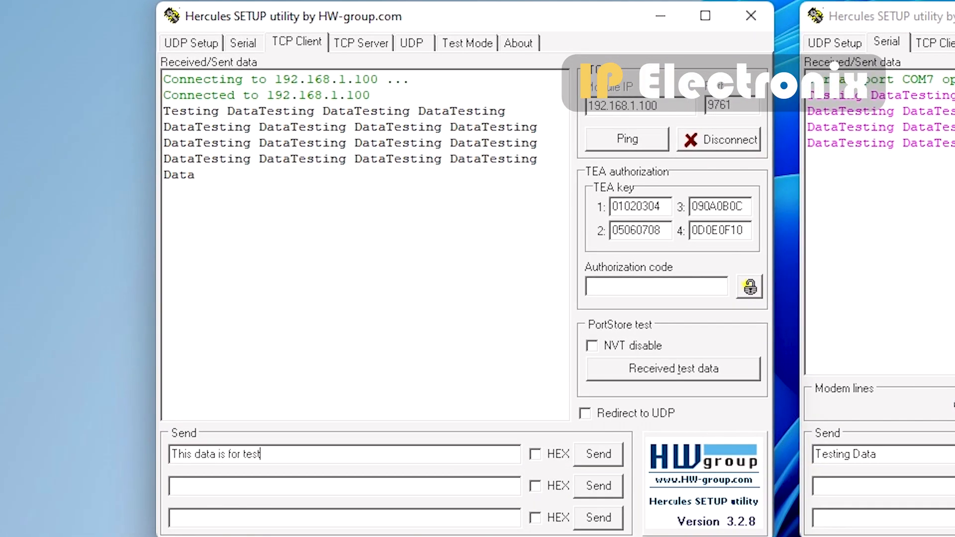
Send 'This data is for test' from the TCP client so it arrives in the serial window
{"action": "left_click", "coordinate": [598, 453]}
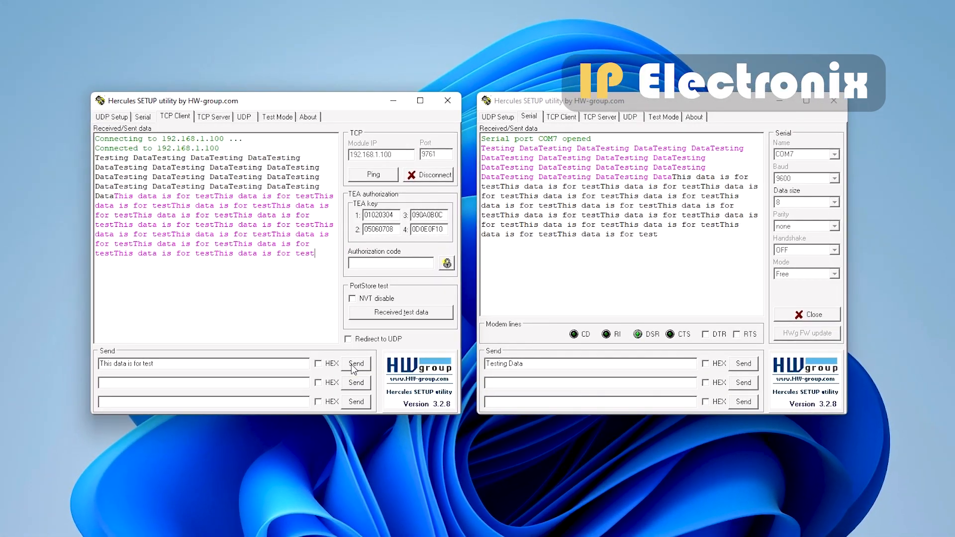
{"action": "left_click", "coordinate": [356, 365]}
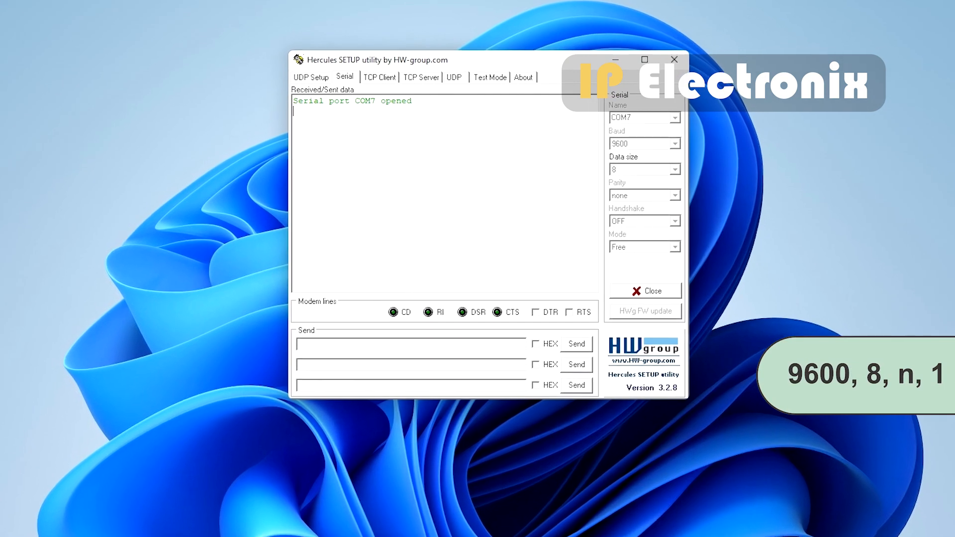
Move the remaining COM7 serial window toward the centre of the desktop
{"action": "left_click_drag", "start_coordinate": [376, 59], "coordinate": [355, 54]}
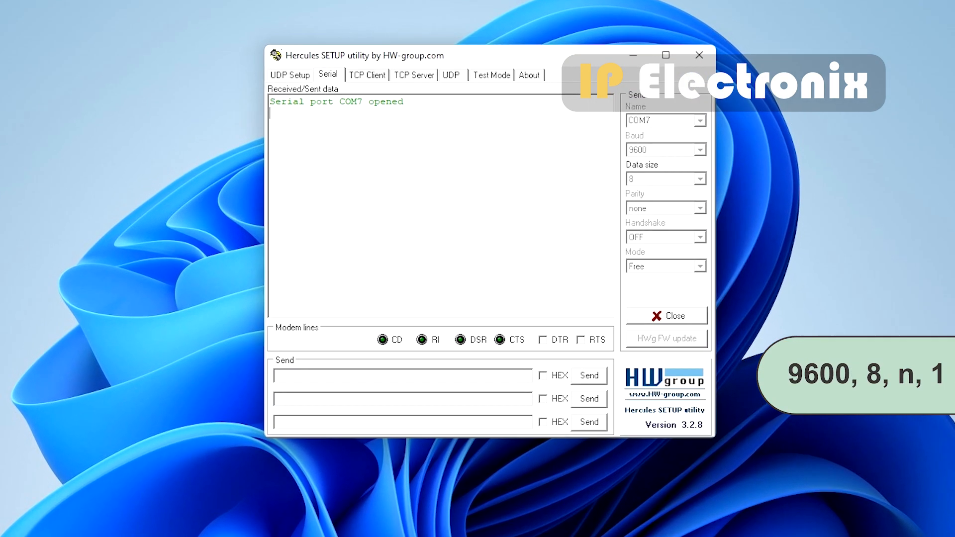